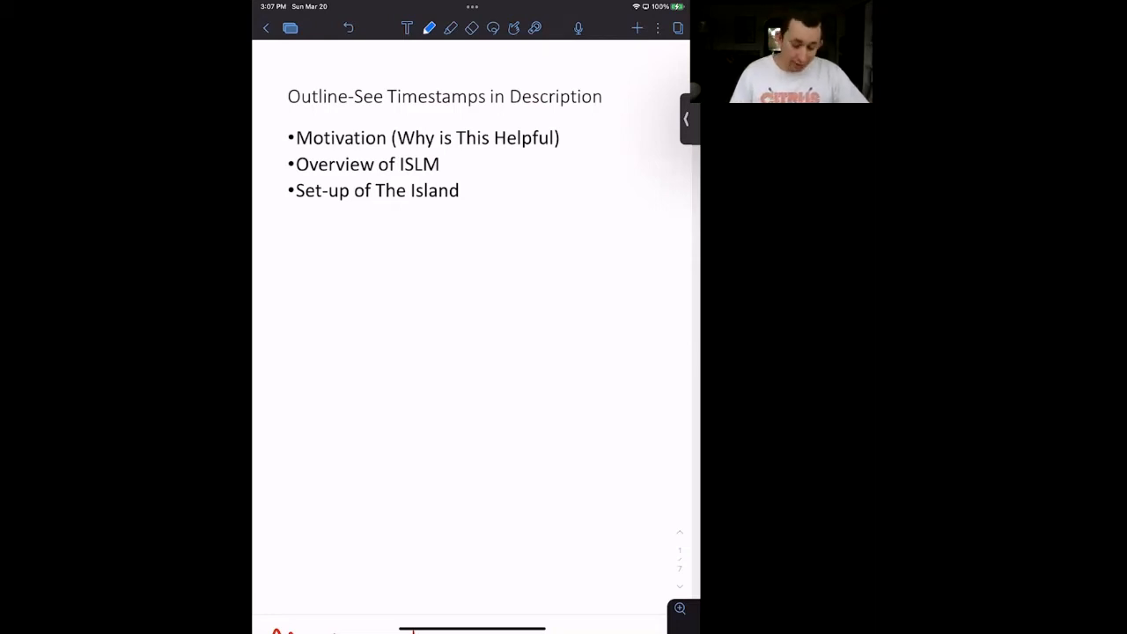
# Scroll from the outline page to the Motivation page and its three intuition points
pyautogui.scroll(-3)
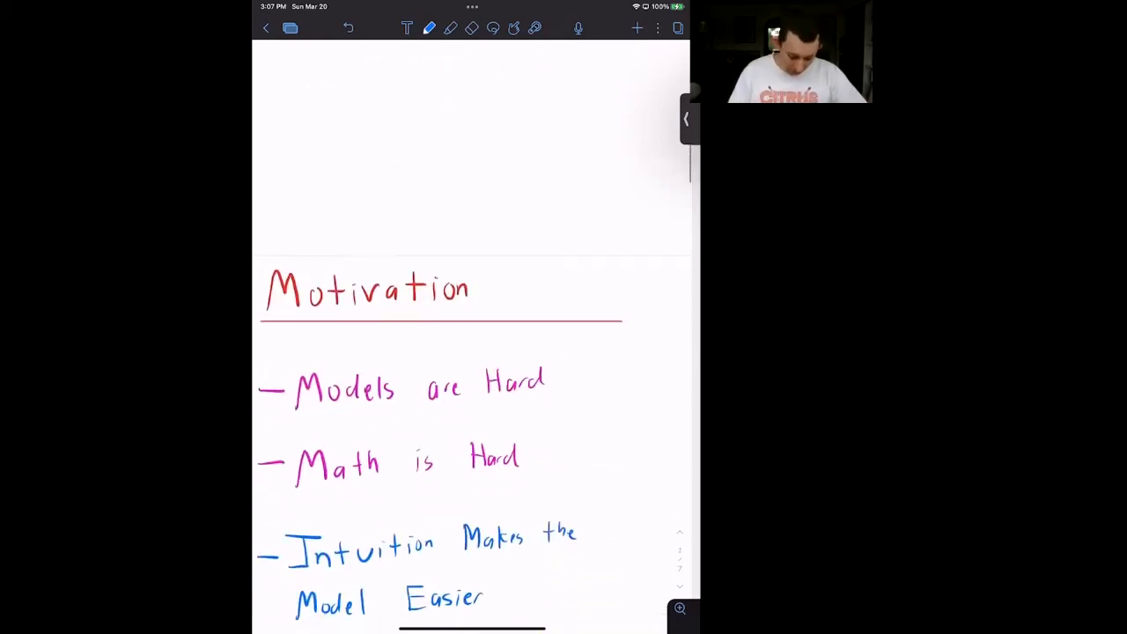
pyautogui.scroll(3)
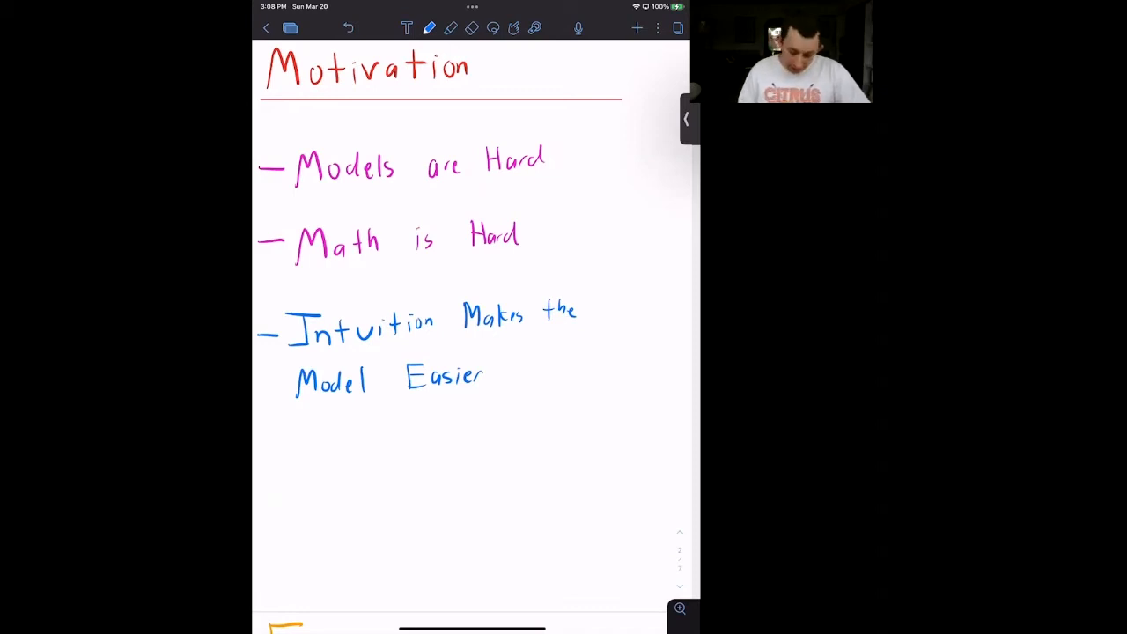
# Draw black arrows linking Labor Mkt to Asset Mkt, Labor to Goods, and Asset to Goods Market
pyautogui.scroll(-3)
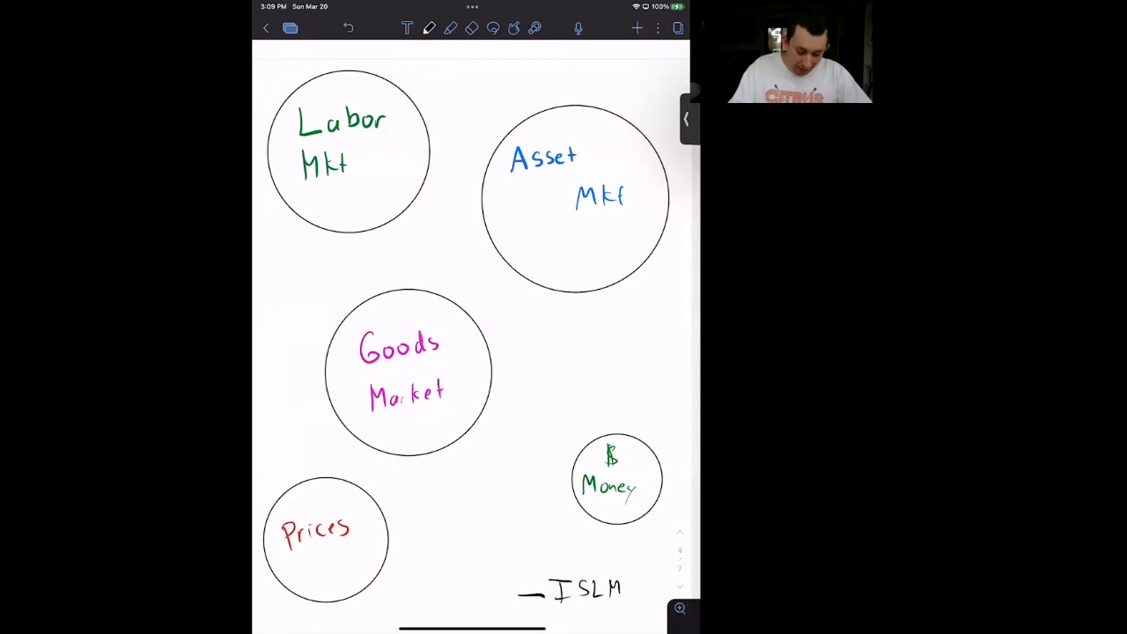
pyautogui.moveTo(431, 138); pyautogui.dragTo(488, 134)
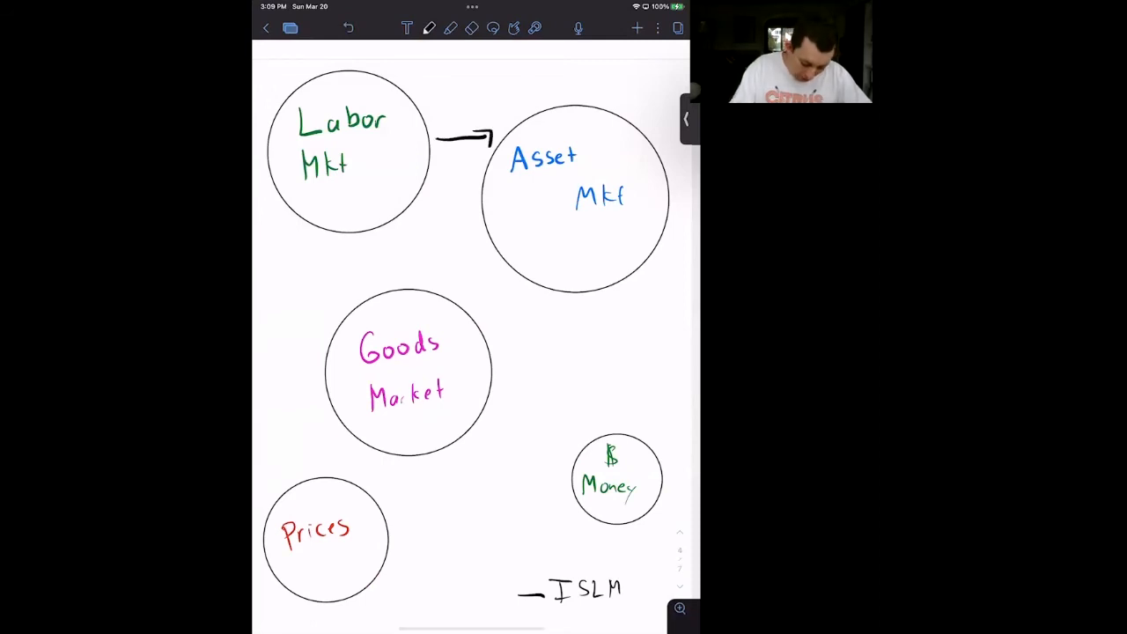
pyautogui.moveTo(362, 229); pyautogui.dragTo(361, 282)
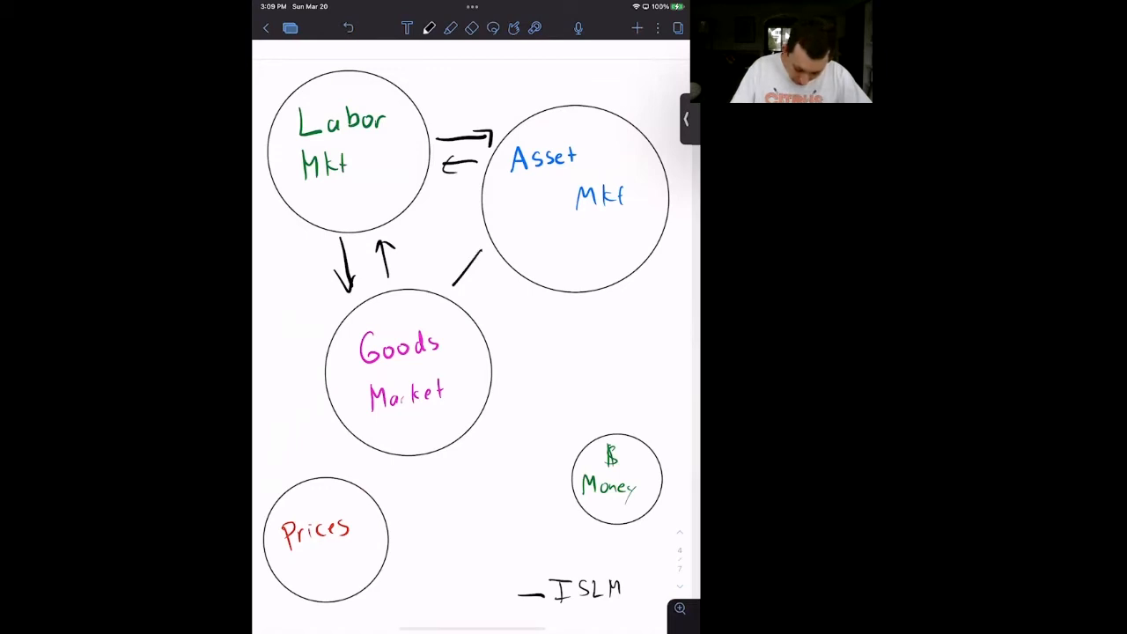
pyautogui.moveTo(458, 251); pyautogui.dragTo(498, 299)
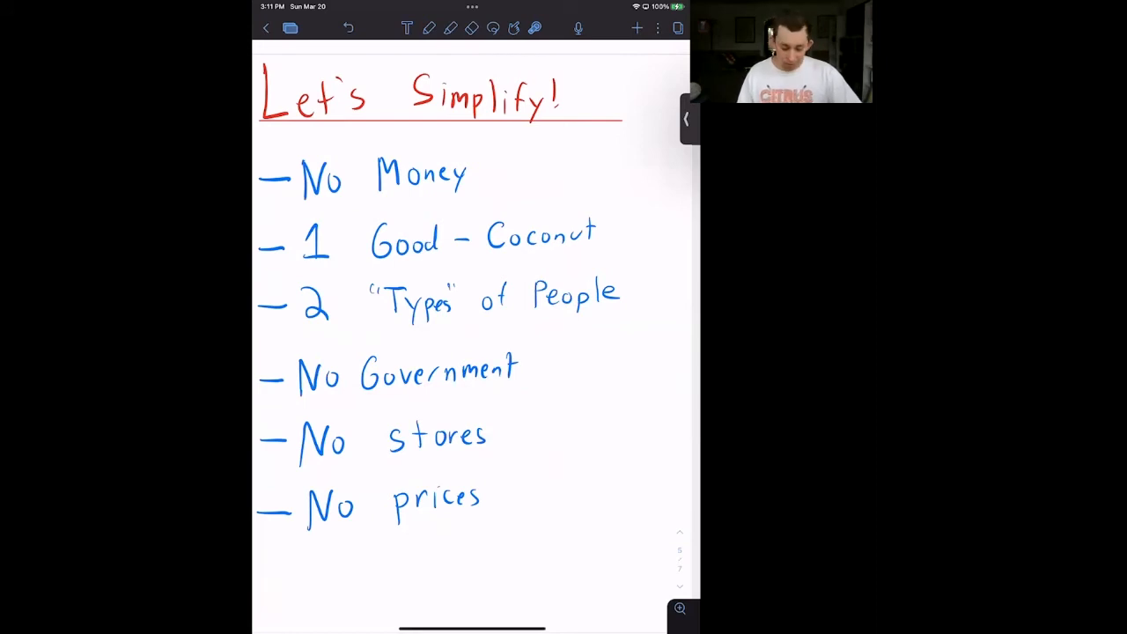
# Scroll past the Let's Simplify list toward the island house sketch
pyautogui.scroll(-3)
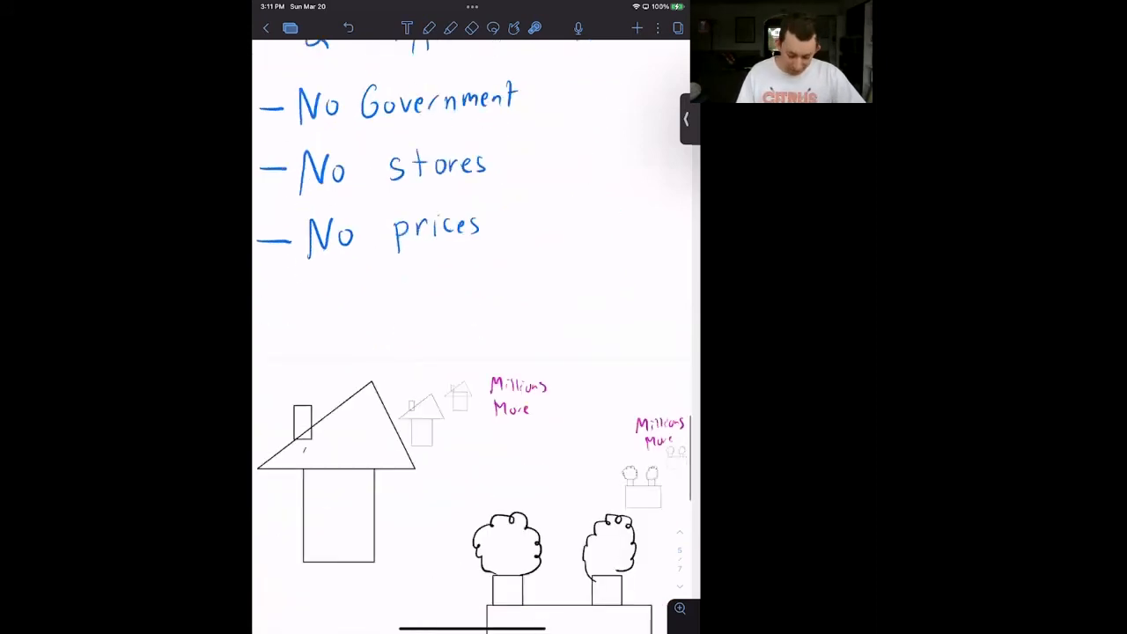
# Draw a green hatted stick figure labelled 'Bill' beside the house, and write 'Firm' in the box
pyautogui.scroll(-3)
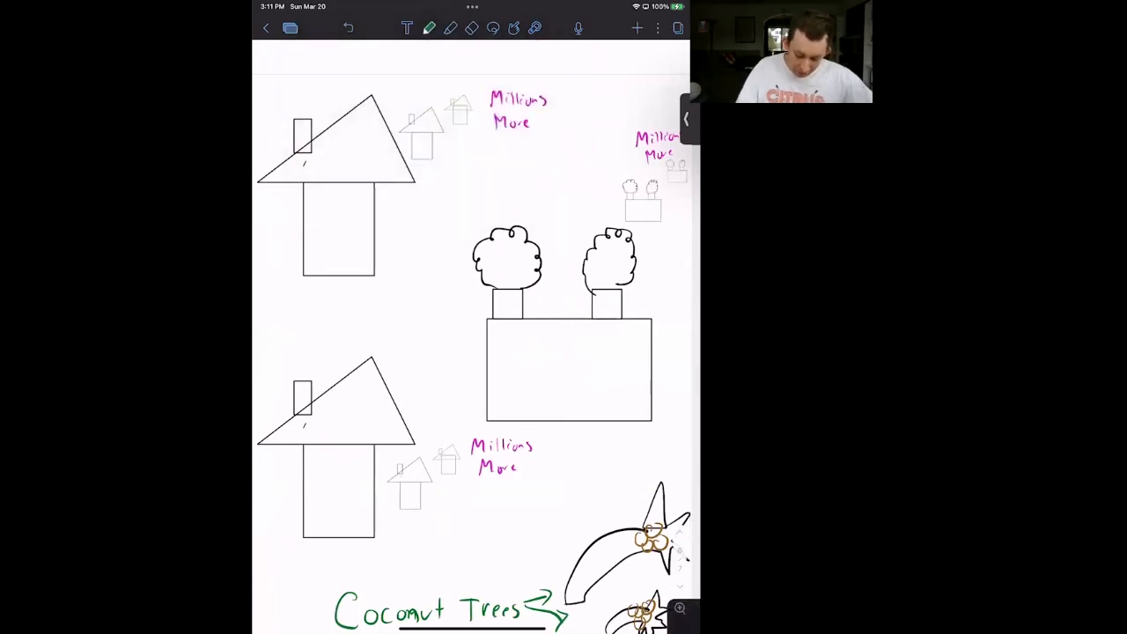
pyautogui.moveTo(396, 216); pyautogui.dragTo(410, 207)
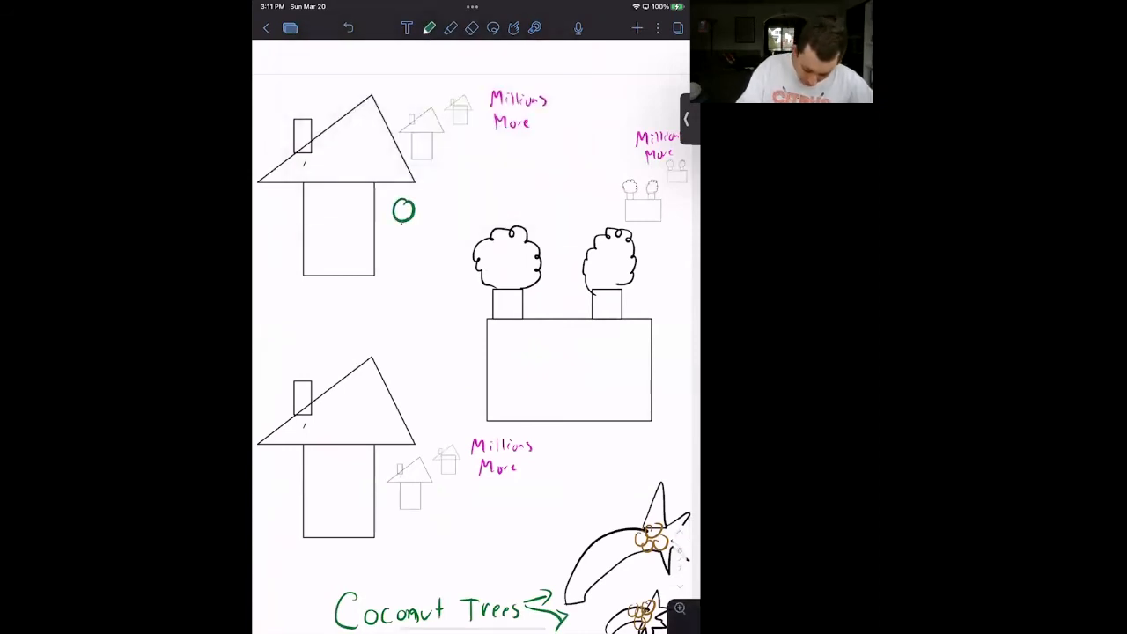
pyautogui.moveTo(403, 220); pyautogui.dragTo(392, 273)
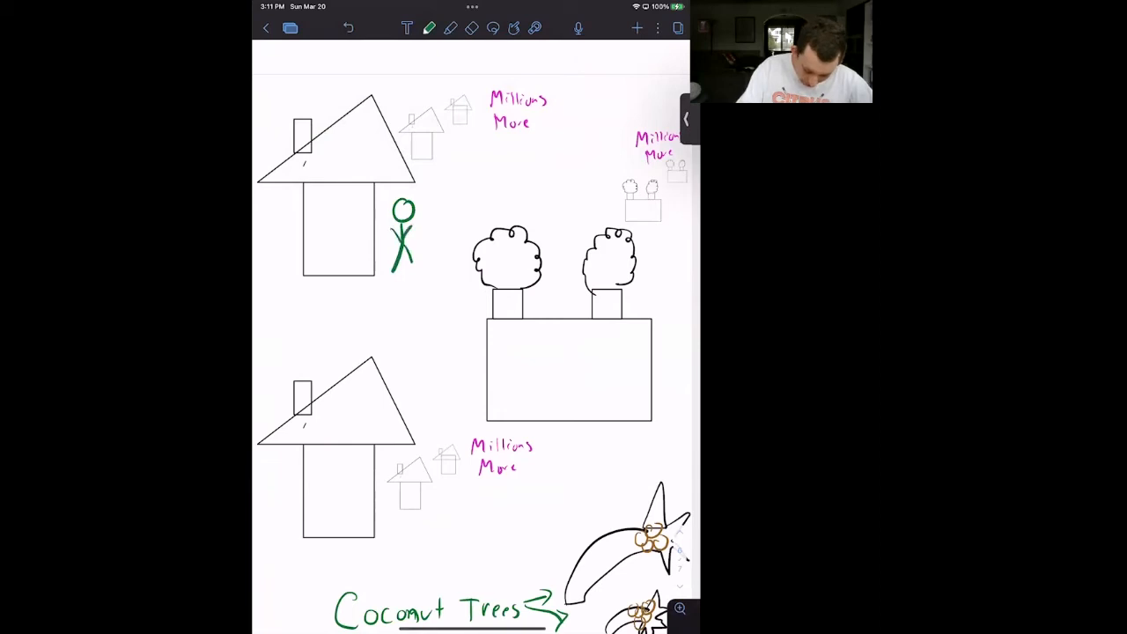
pyautogui.moveTo(394, 198); pyautogui.dragTo(432, 192)
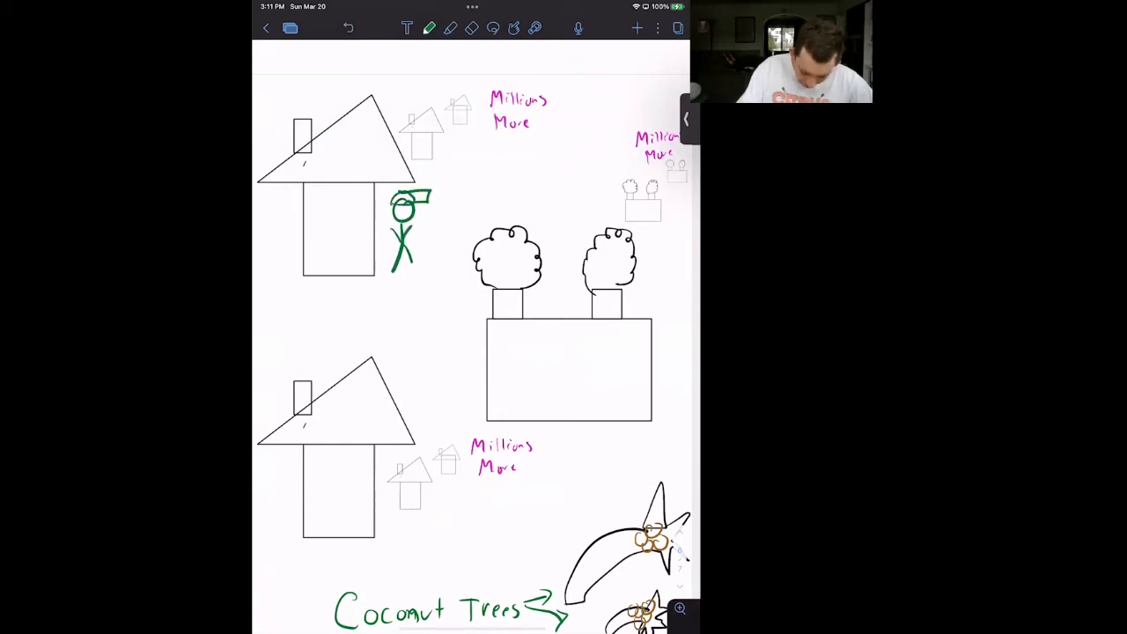
pyautogui.write('Bill')
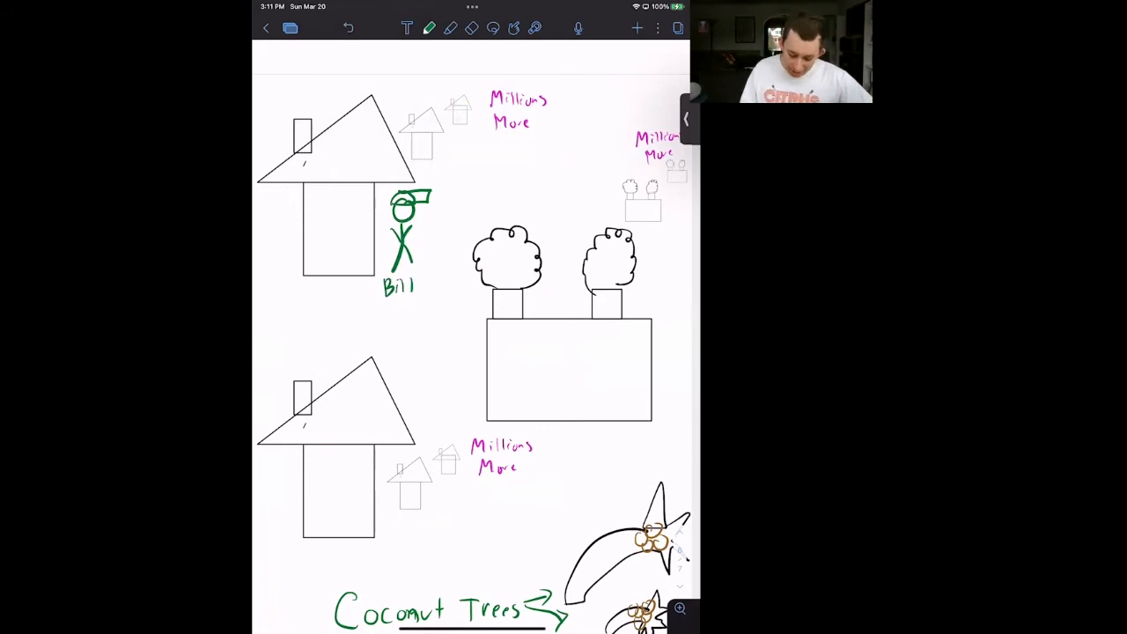
pyautogui.write('Firm')
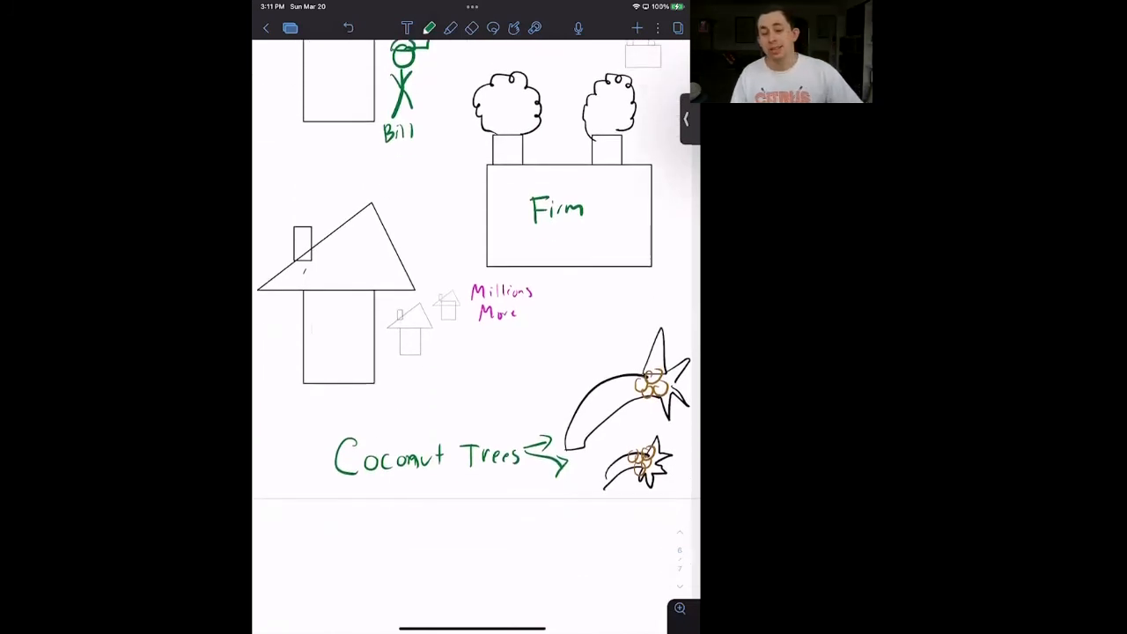
# Draw arrows from Firm to the trees and Bill to Firm, labelled 'Labor' and 'Owned by Bill'
pyautogui.moveTo(607, 287); pyautogui.dragTo(608, 339)
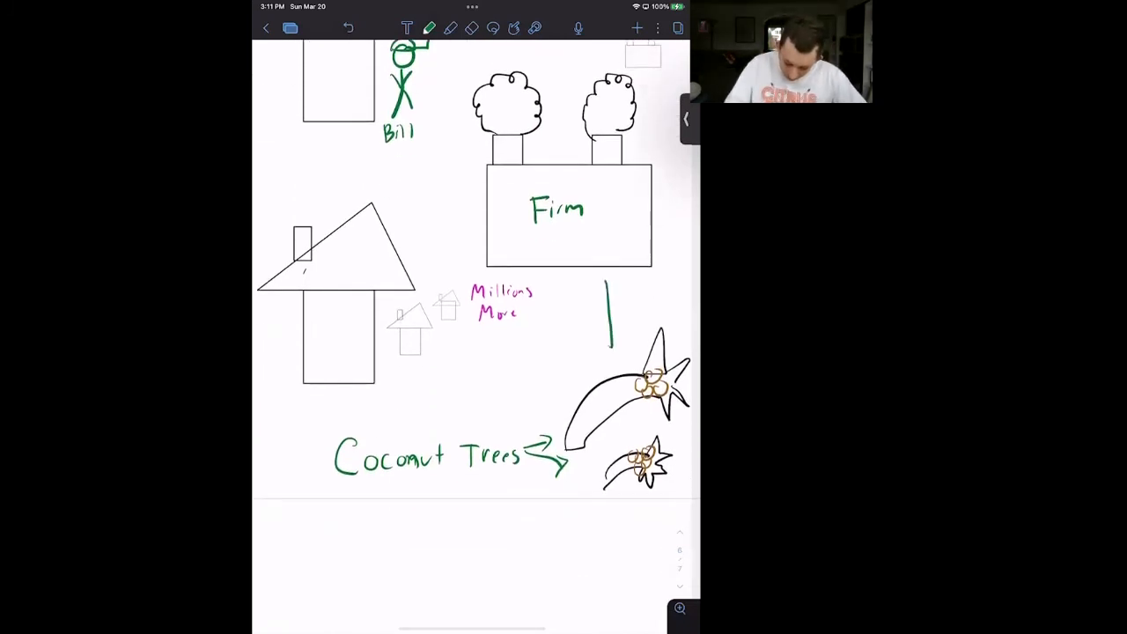
pyautogui.moveTo(607, 291); pyautogui.dragTo(608, 348)
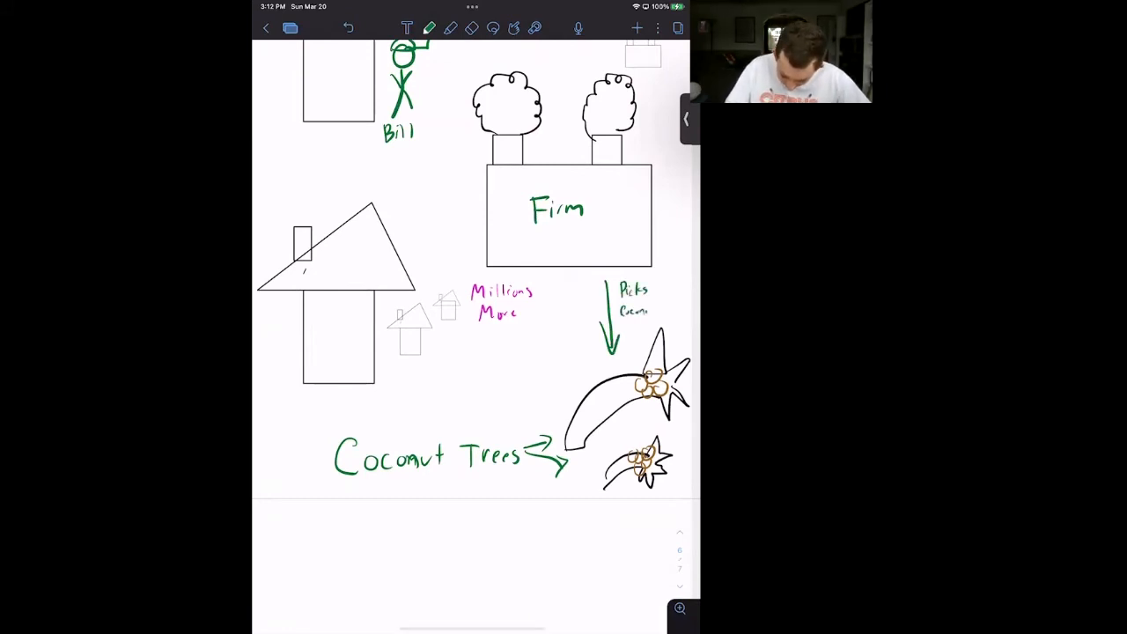
pyautogui.moveTo(431, 119); pyautogui.dragTo(480, 167)
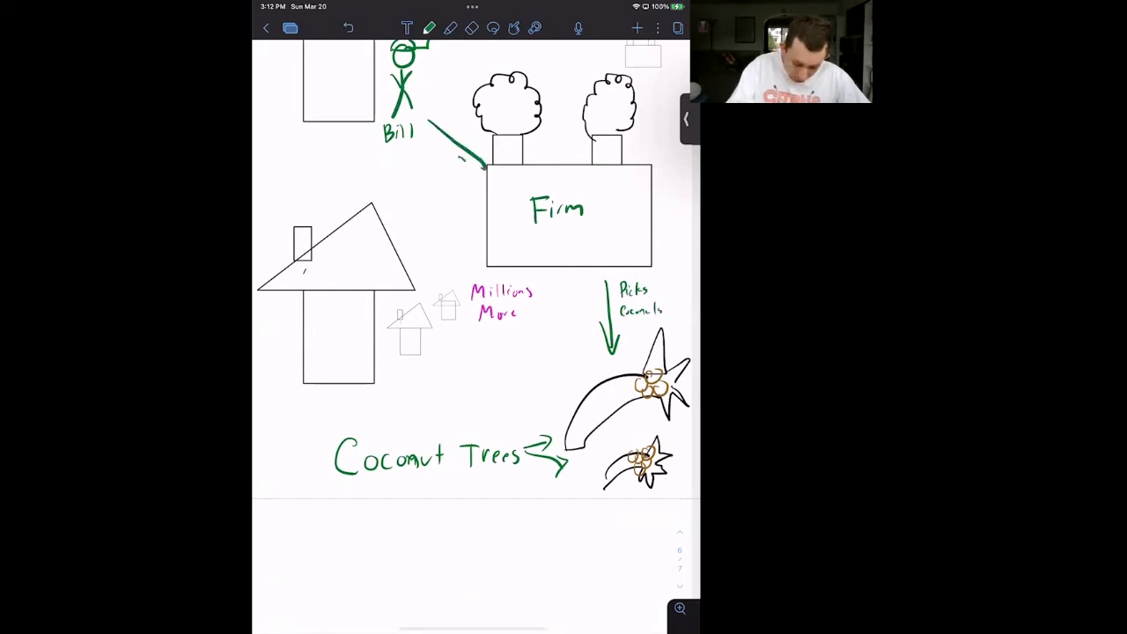
pyautogui.write('Labs')
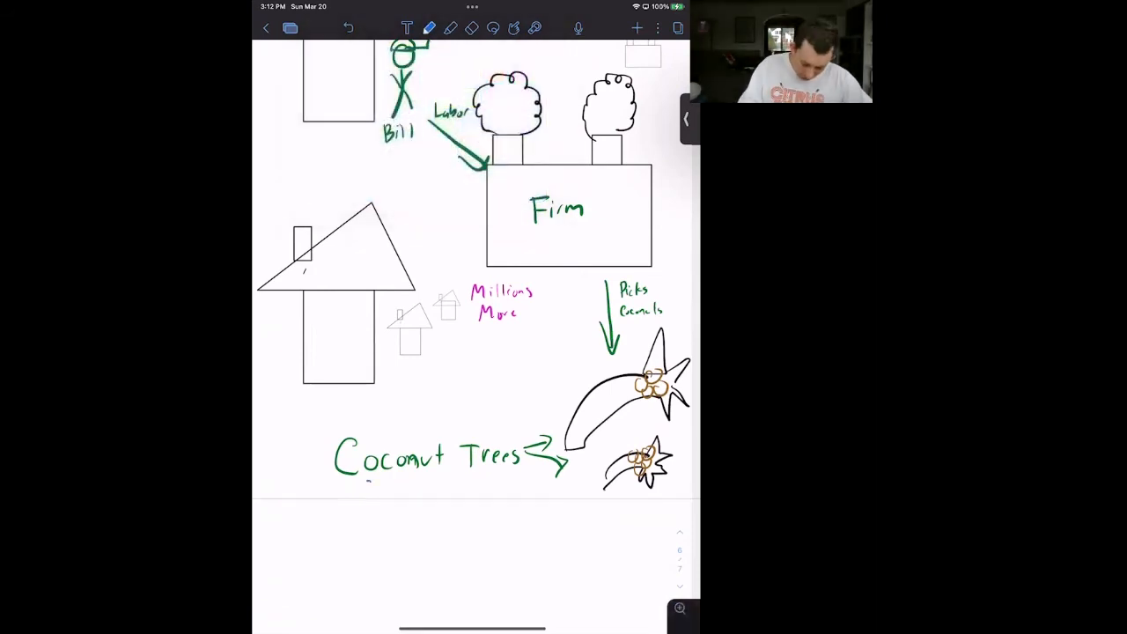
pyautogui.write('Owned by')
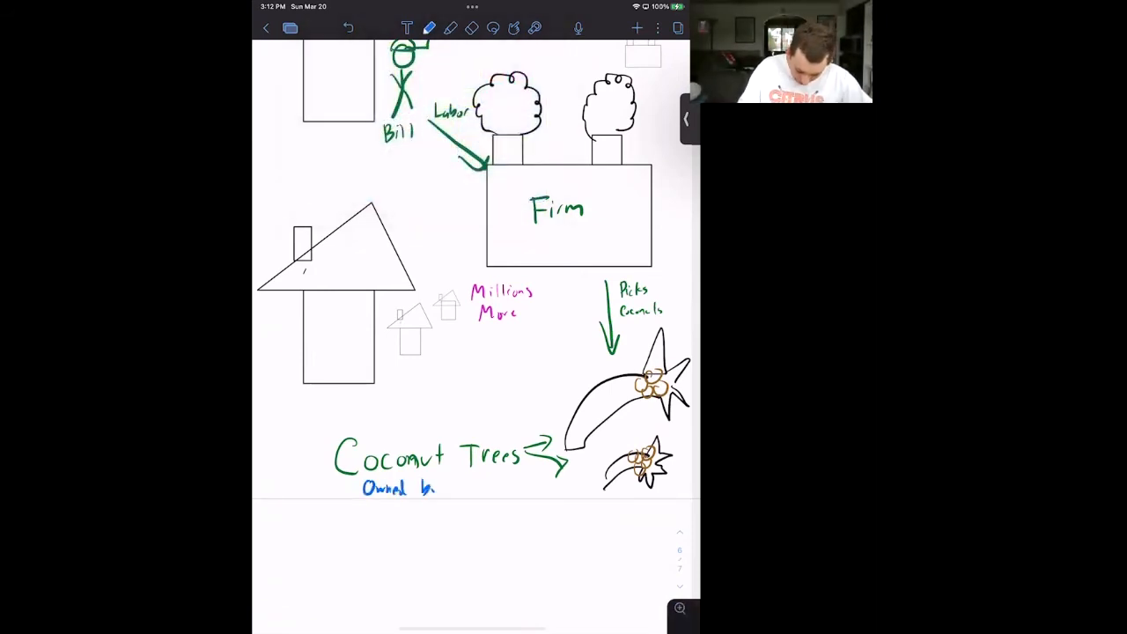
pyautogui.write('by Bill')
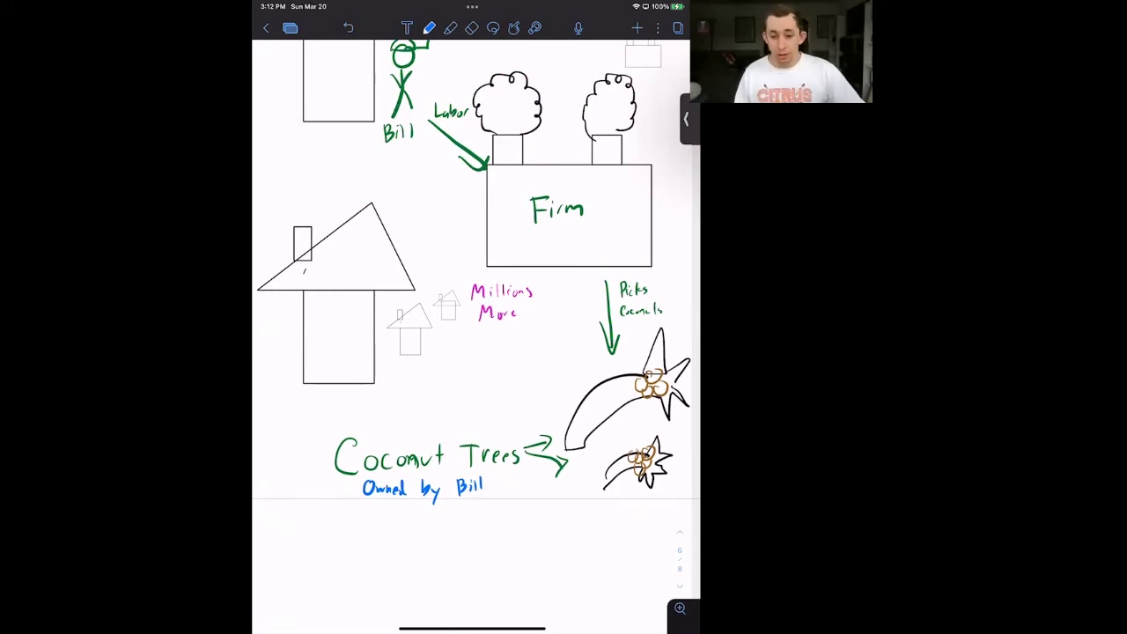
# Add a blue Bill-to-Firm arrow and a magenta curved arrow labelled 'wage'
pyautogui.moveTo(410, 159); pyautogui.dragTo(458, 185)
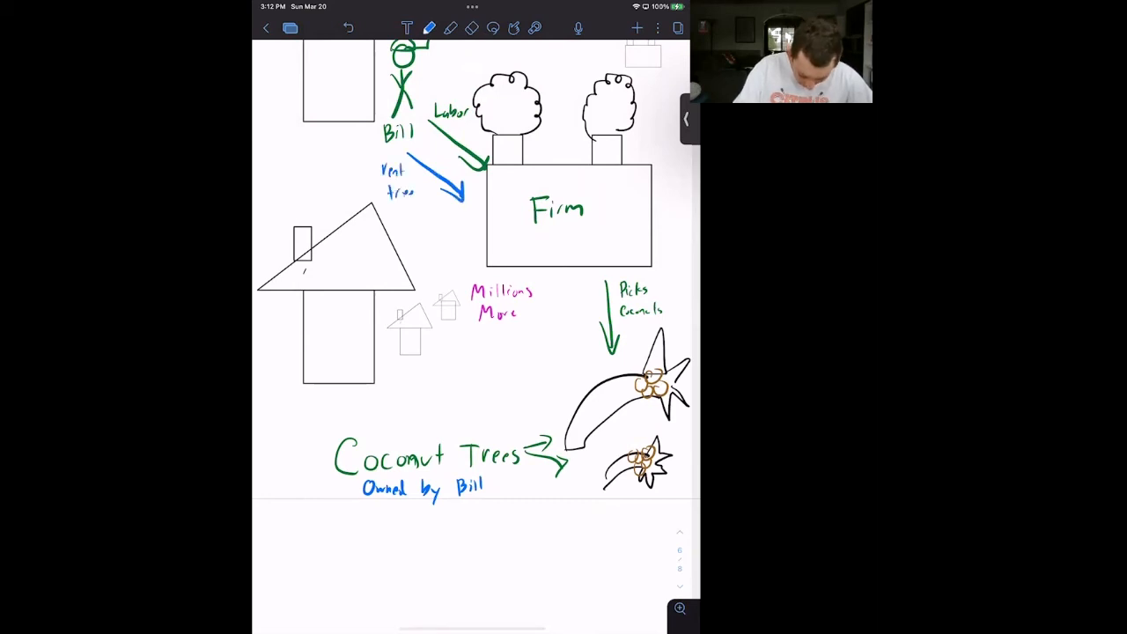
pyautogui.click(430, 28)
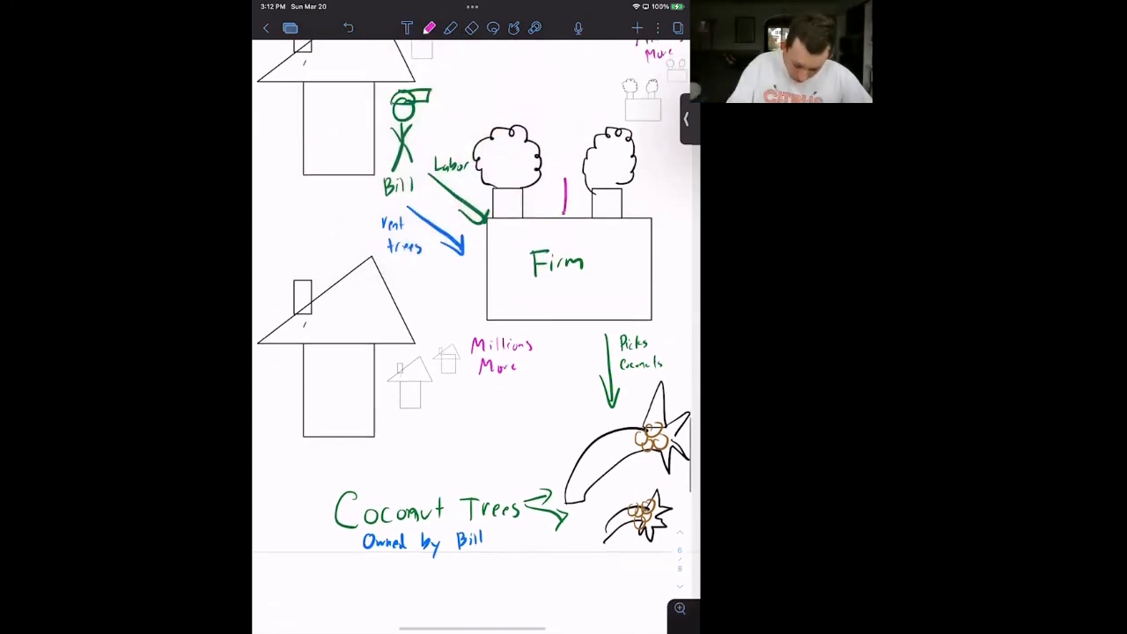
pyautogui.moveTo(564, 212); pyautogui.dragTo(506, 75)
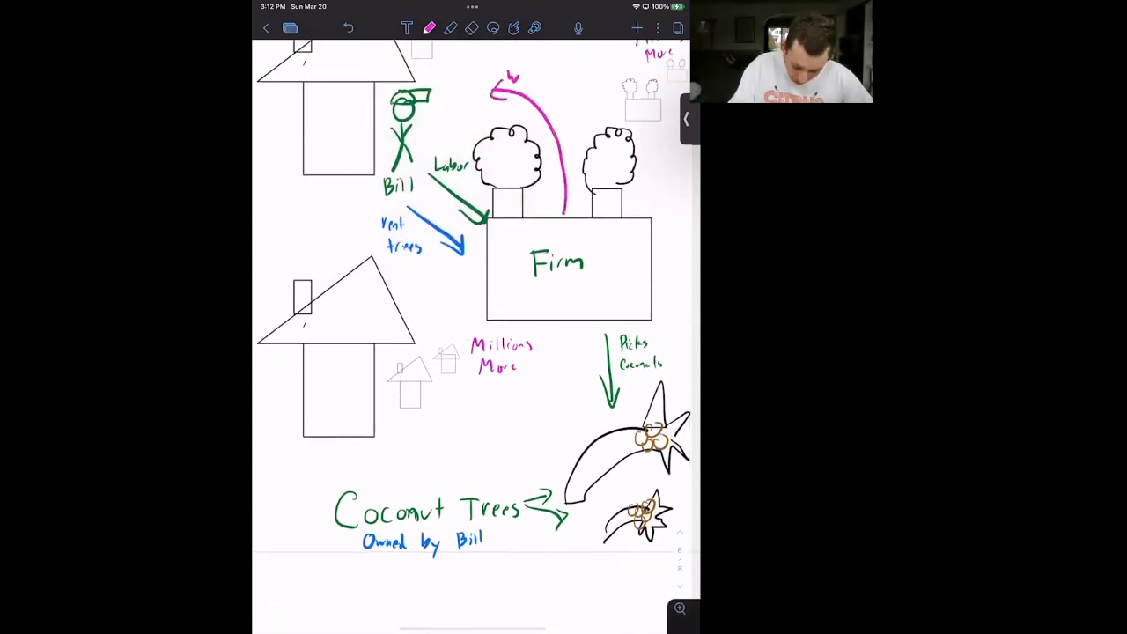
pyautogui.write('wage/rental')
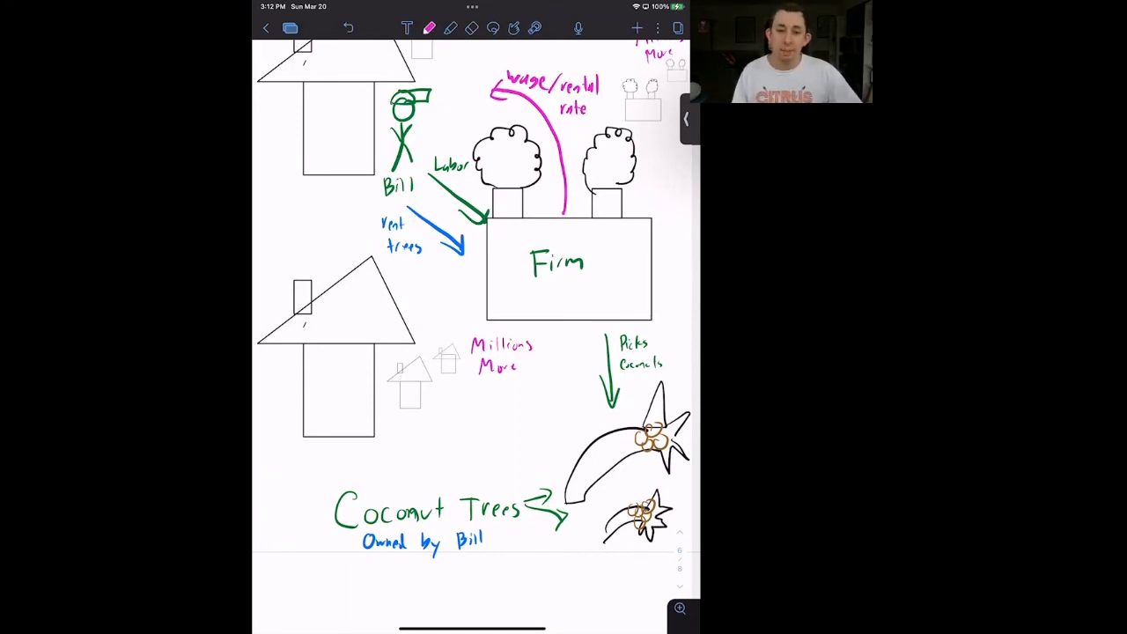
# Draw a blue stick figure 'Meg' in the lower house and a red 'owns' arrow
pyautogui.scroll(3)
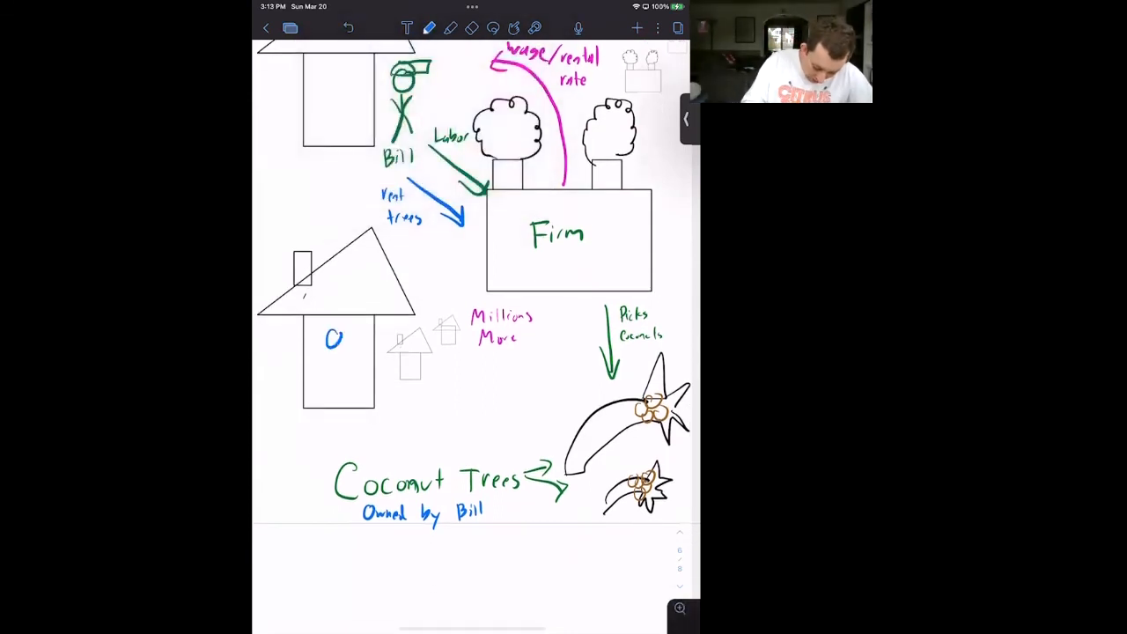
pyautogui.moveTo(333, 343); pyautogui.dragTo(333, 392)
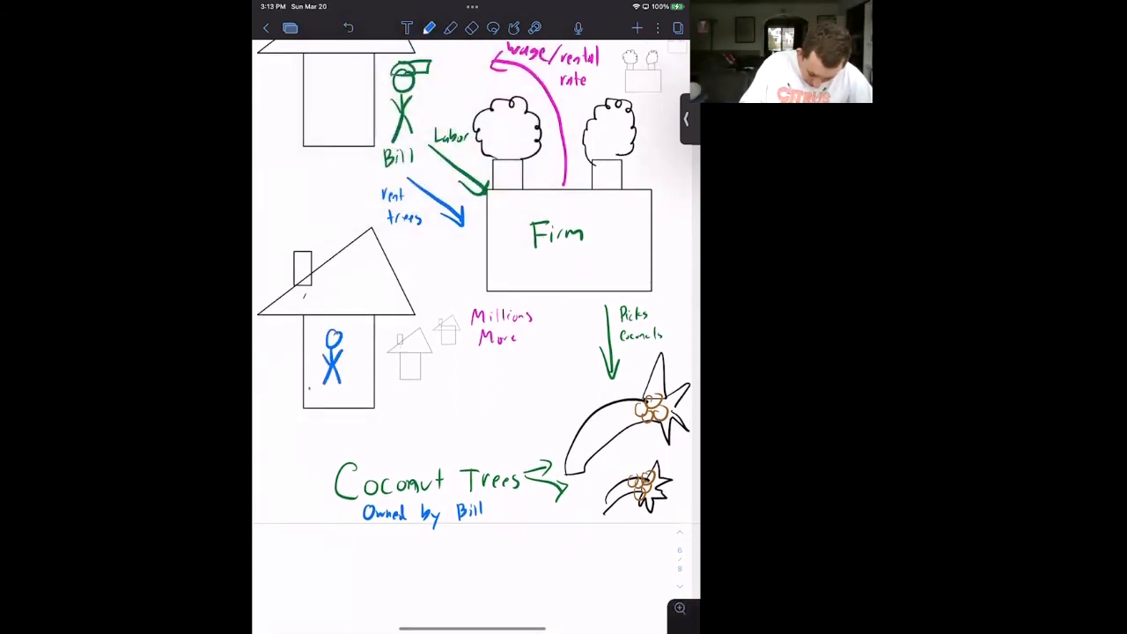
pyautogui.write('Meg')
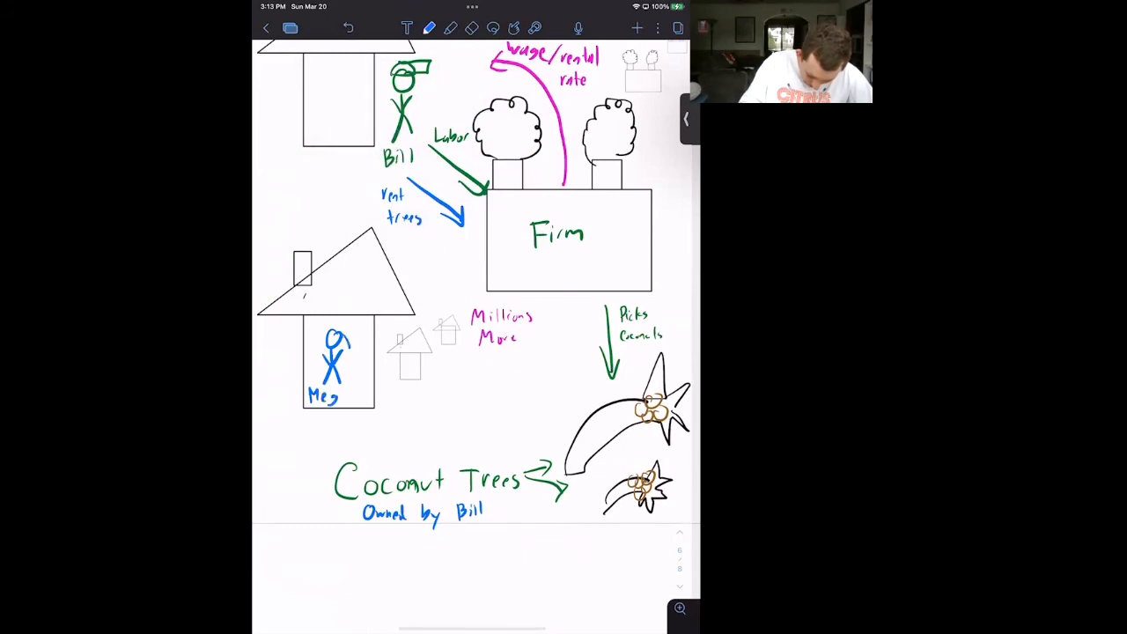
pyautogui.moveTo(335, 339); pyautogui.dragTo(339, 331)
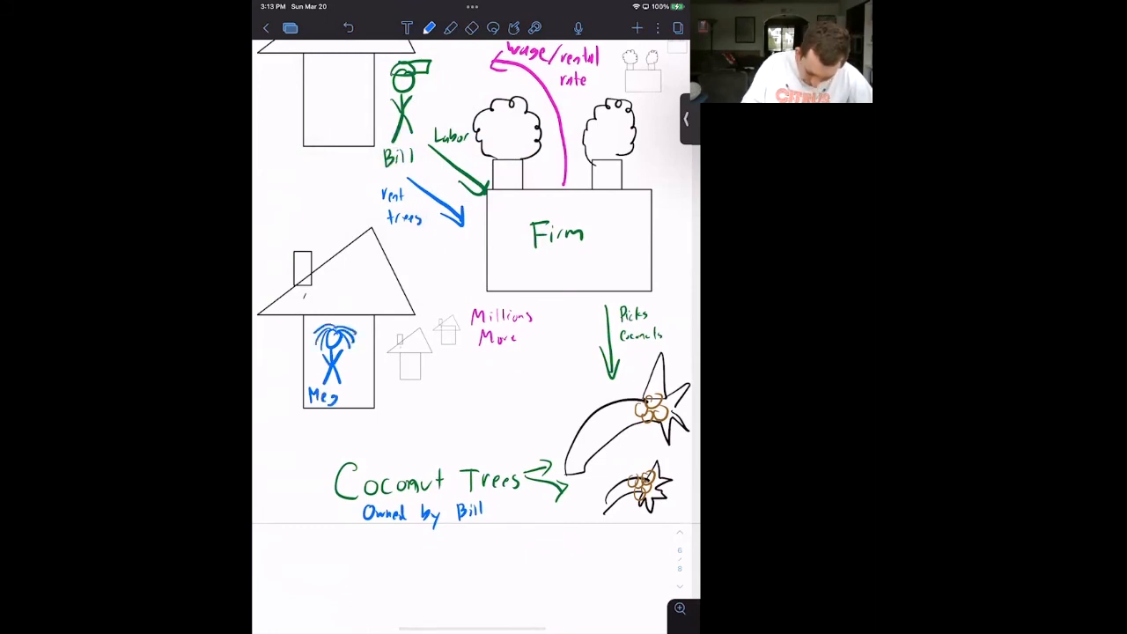
pyautogui.click(430, 28)
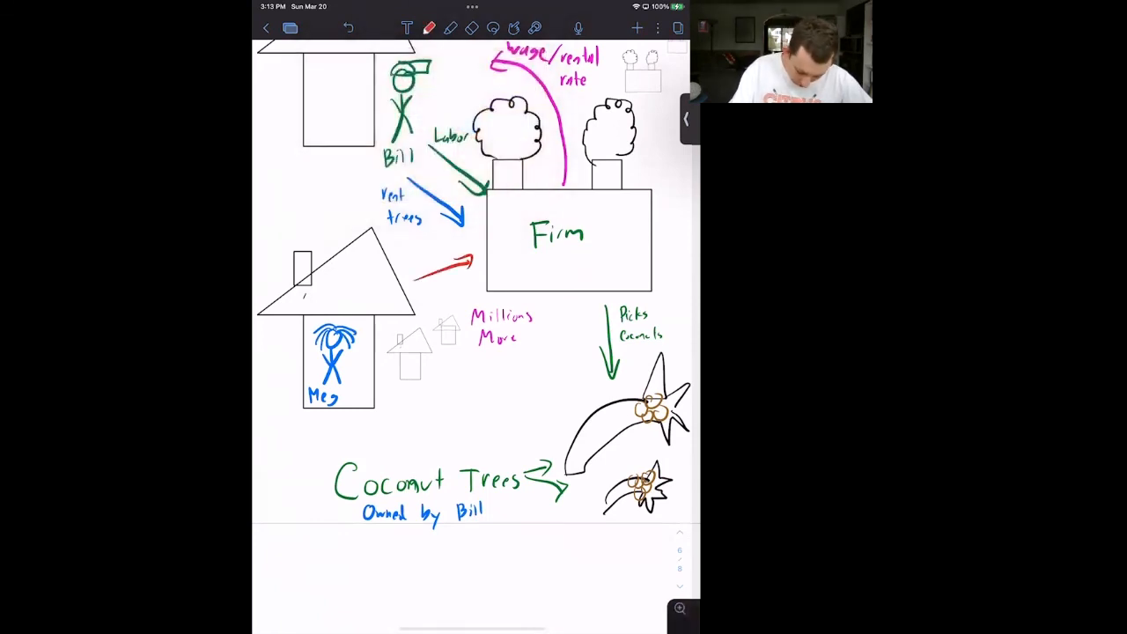
pyautogui.write('owns')
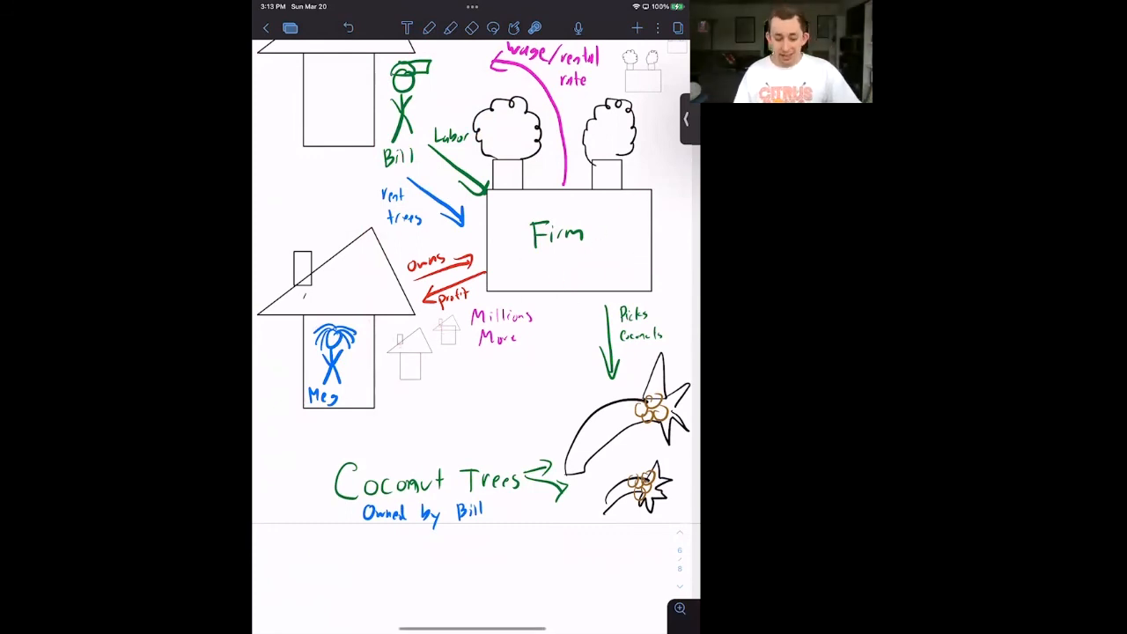
# Scroll back up to the Labor, Asset and Goods Market circles diagram
pyautogui.scroll(3)
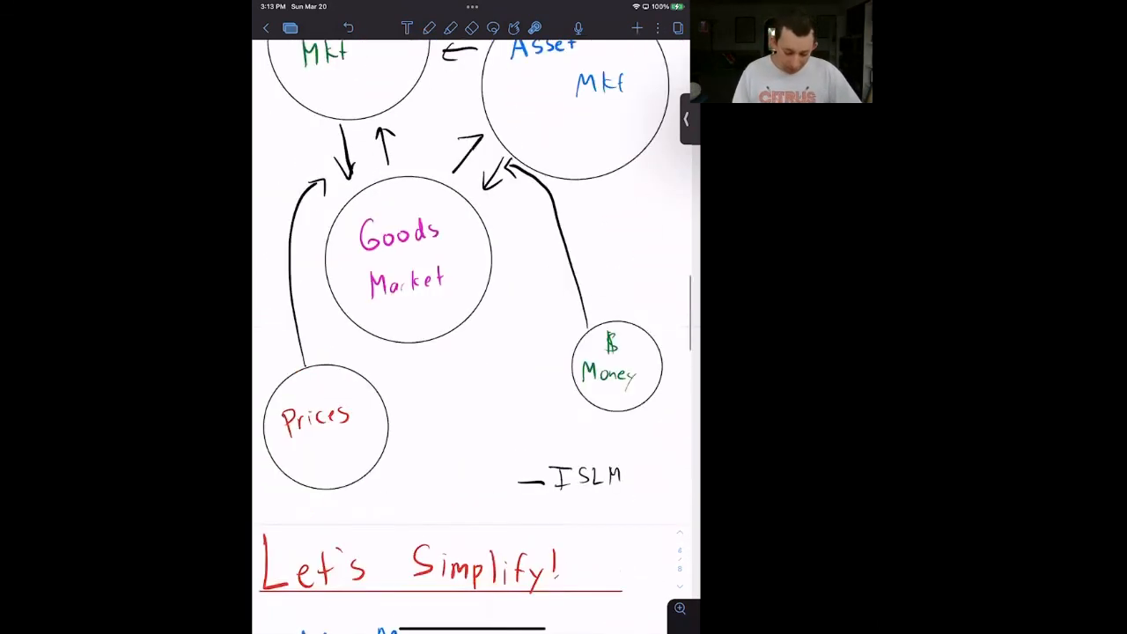
pyautogui.scroll(-3)
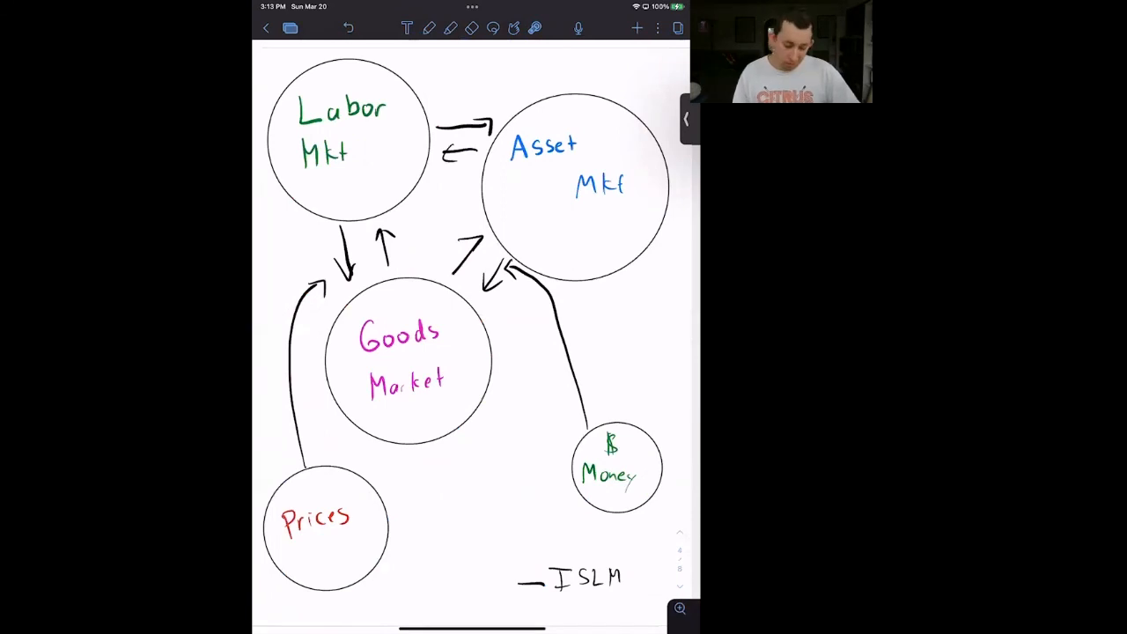